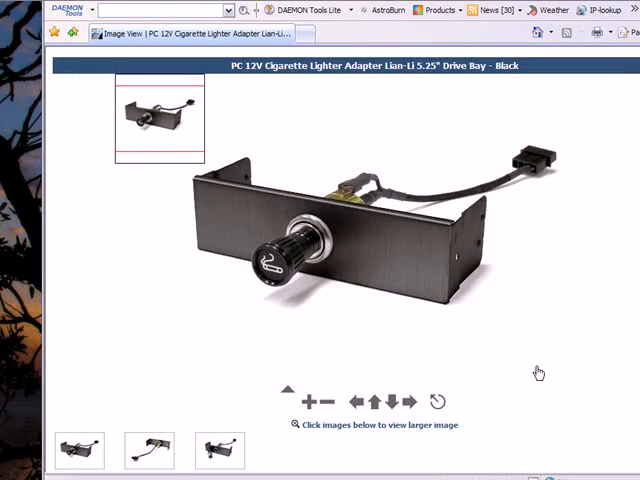
Show the rear photo of the drive-bay lighter adapter with its power cable.
{"action": "left_click", "coordinate": [148, 450]}
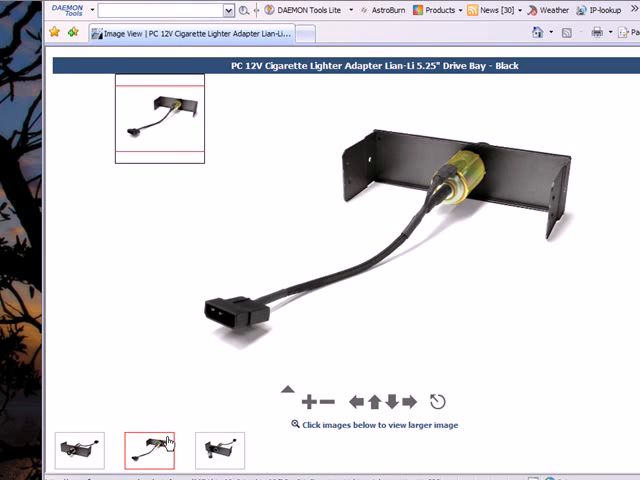
{"action": "mouse_move", "coordinate": [192, 378]}
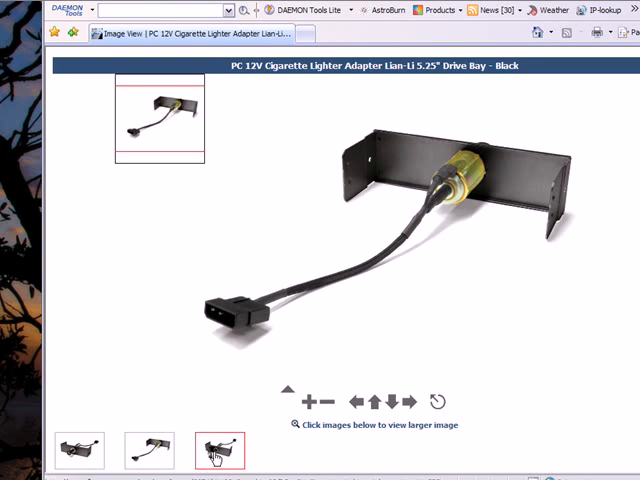
Return the viewer to the front photo of the adapter with its lighter socket.
{"action": "left_click", "coordinate": [220, 450]}
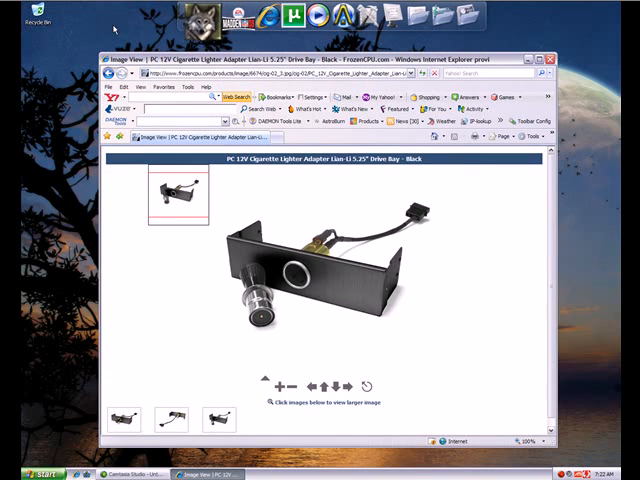
Zoom in on the photo to inspect the four-pin power connector and sleeved cable.
{"action": "left_click", "coordinate": [28, 472]}
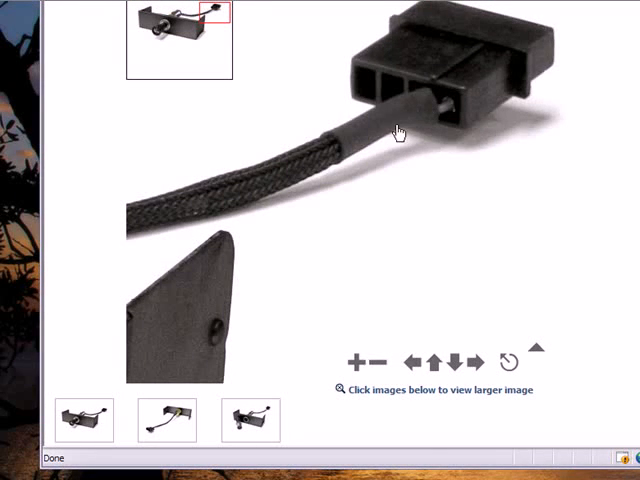
Reset the zoom, view the rear photo again, then return to the full-size front view.
{"action": "left_click", "coordinate": [378, 360]}
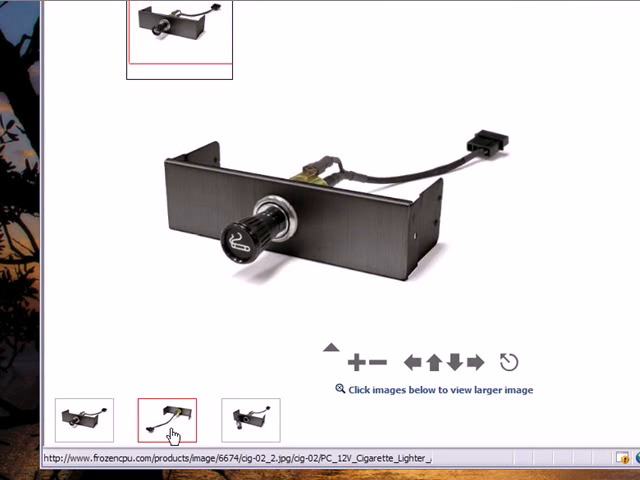
{"action": "left_click", "coordinate": [160, 416]}
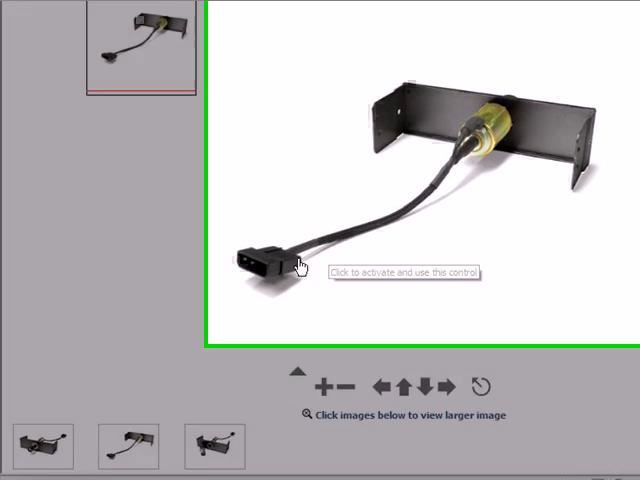
{"action": "left_click", "coordinate": [300, 264]}
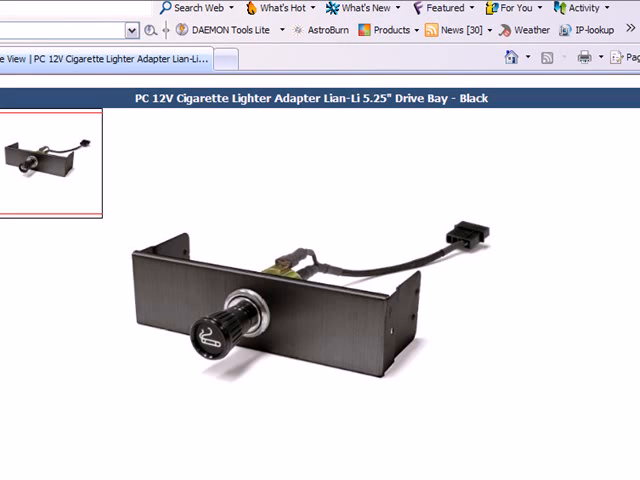
{"action": "mouse_move", "coordinate": [68, 418]}
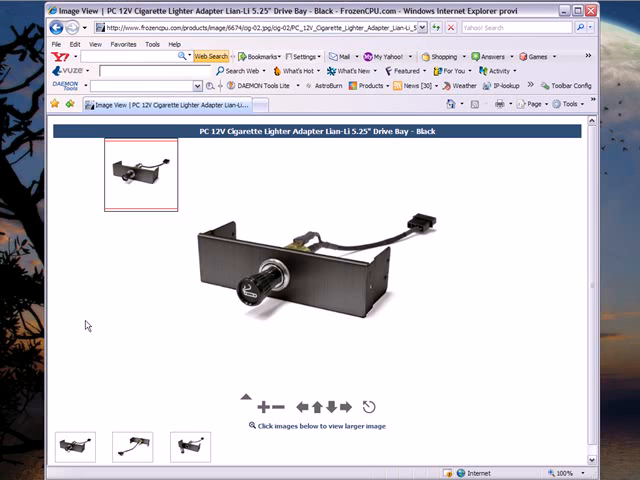
{"action": "mouse_move", "coordinate": [88, 322]}
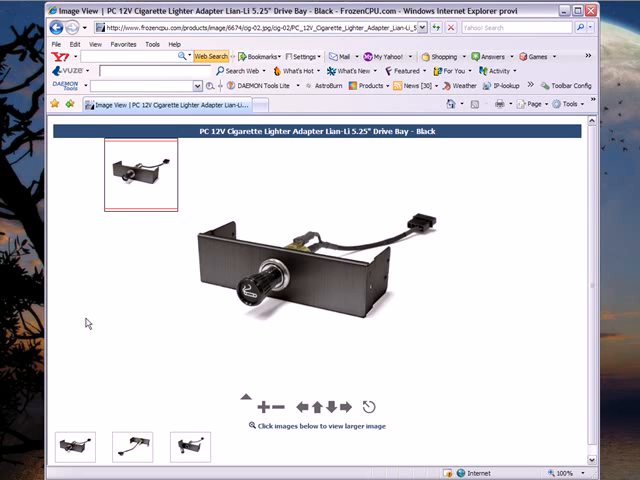